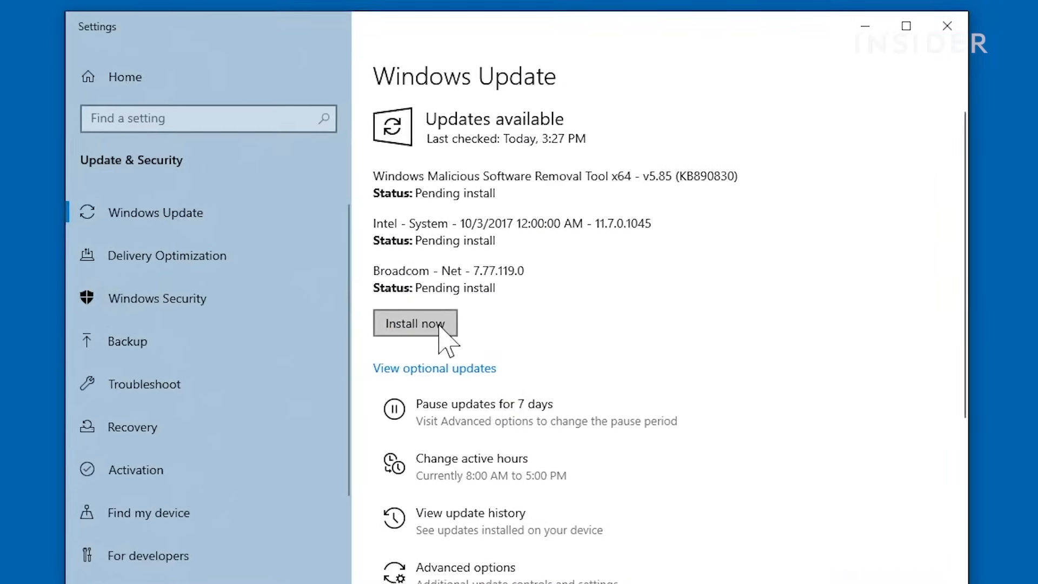
Start installing the three pending Windows updates from Windows Update
{"action": "left_click", "coordinate": [415, 323]}
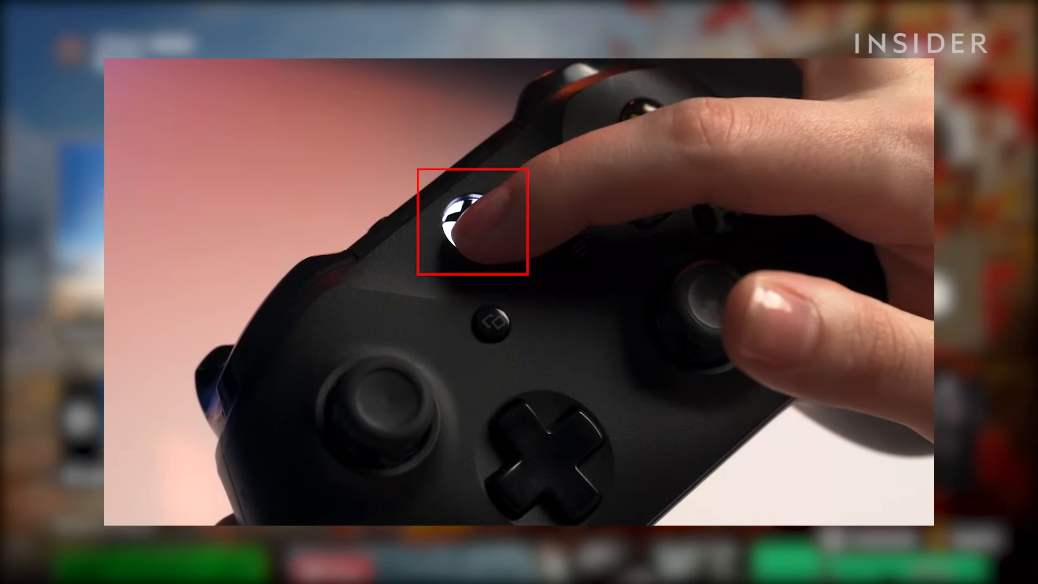
Reach the Xbox One Settings General page through the guide's Profile & system menu
{"action": "left_click", "coordinate": [457, 225]}
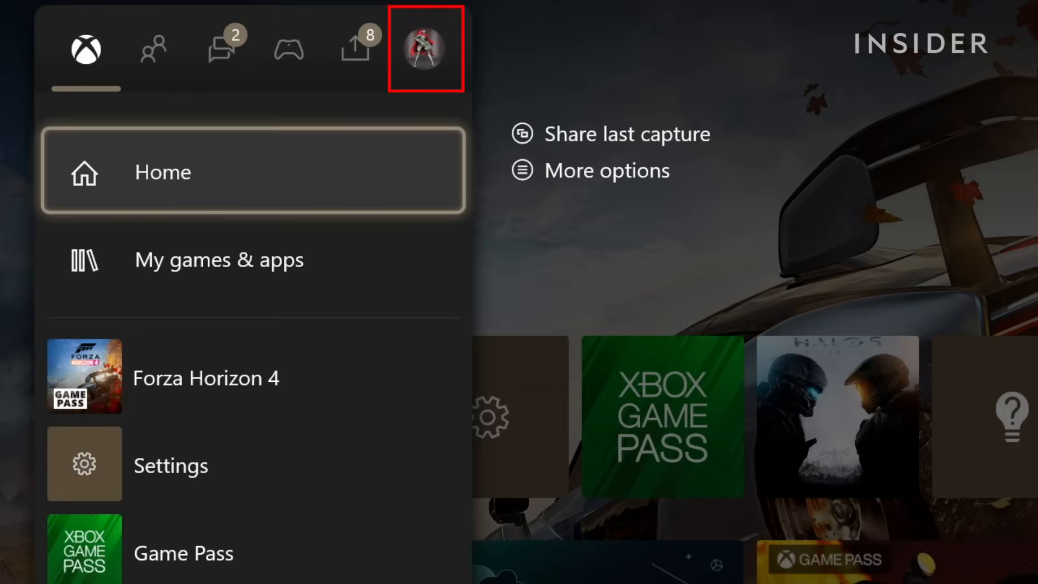
{"action": "left_click", "coordinate": [426, 48]}
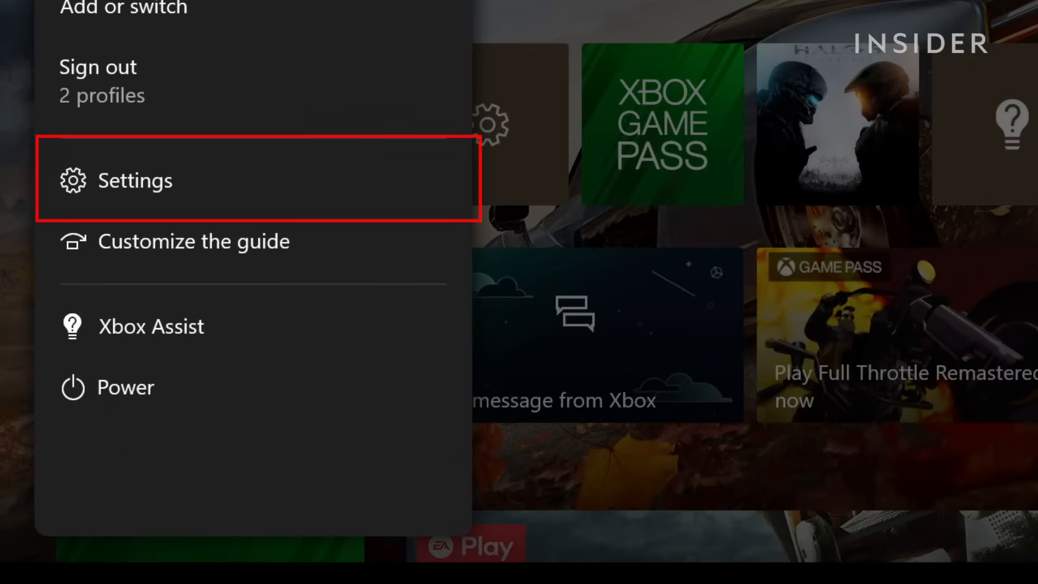
{"action": "left_click", "coordinate": [134, 180]}
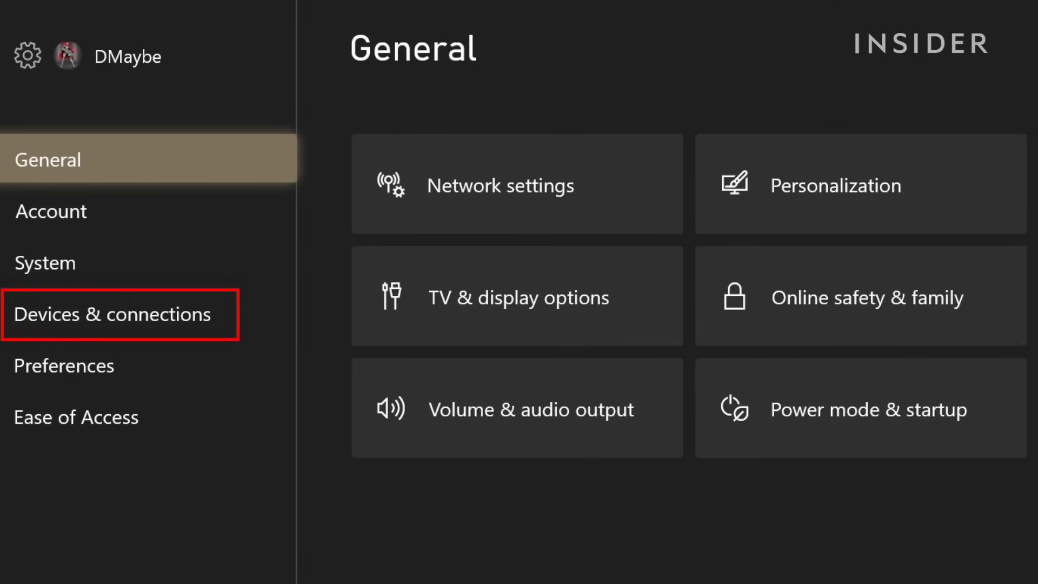
In Remote features > Xbox app preferences, allow connections from any device and game streaming
{"action": "left_click", "coordinate": [112, 314]}
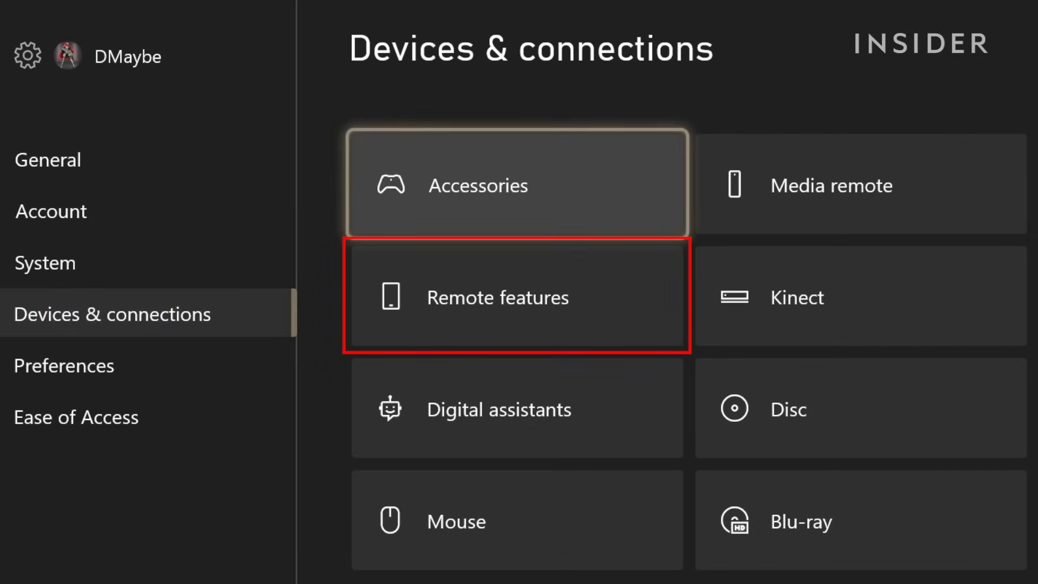
{"action": "left_click", "coordinate": [497, 296]}
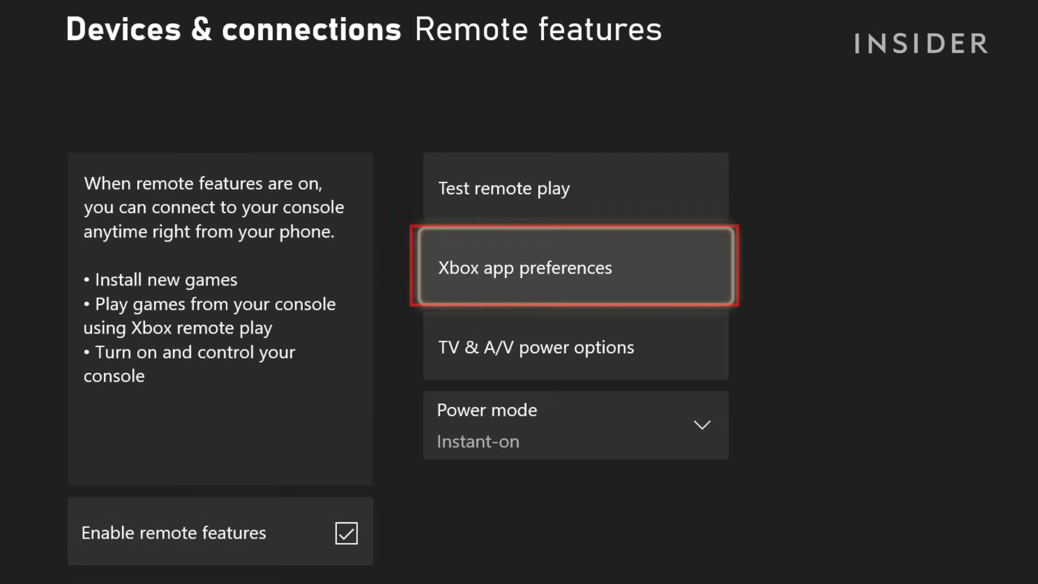
{"action": "left_click", "coordinate": [574, 267]}
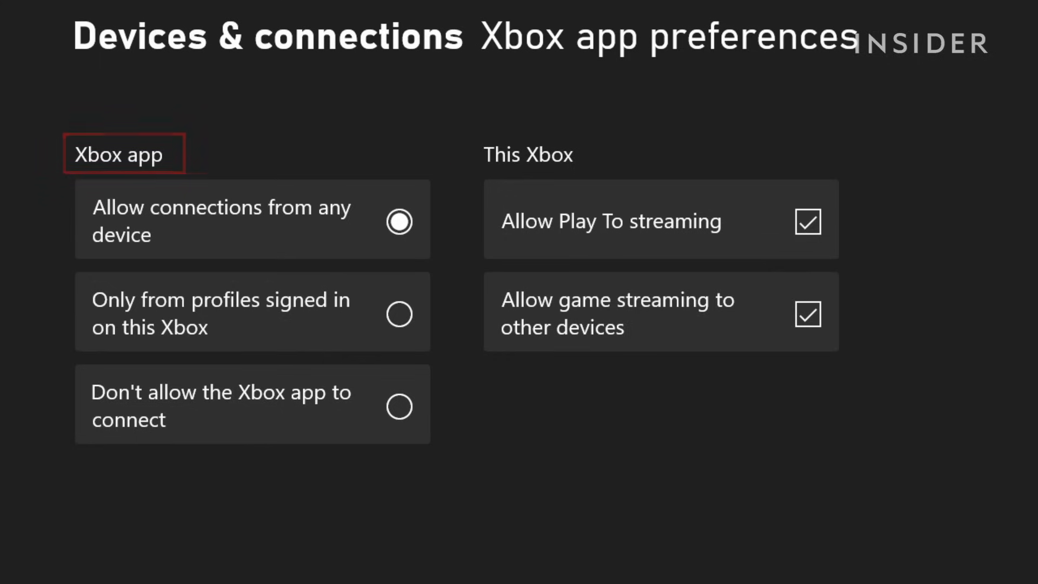
{"action": "left_click", "coordinate": [252, 220]}
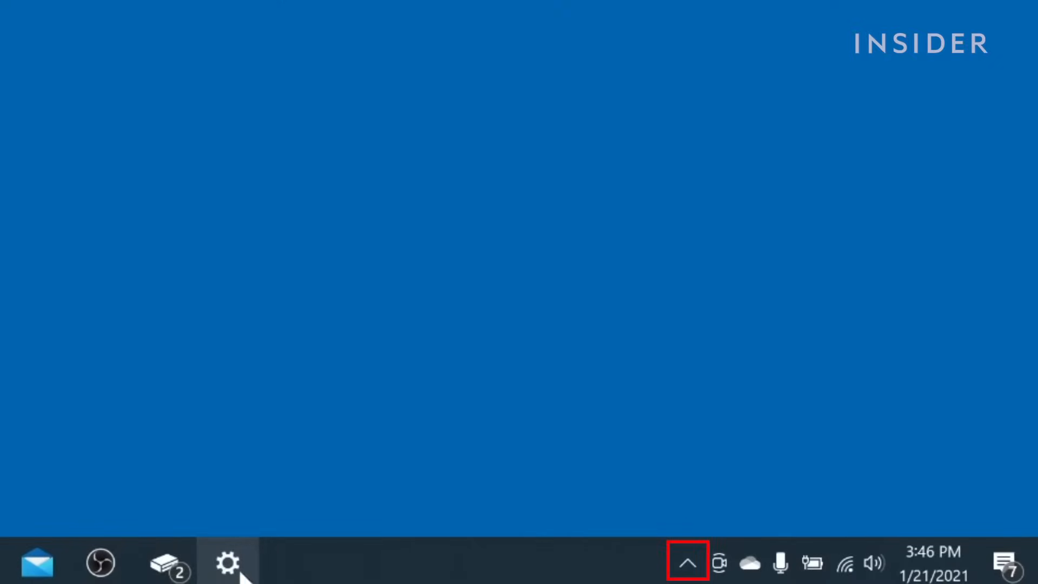
Reveal the hidden tray icons and bring up the Bluetooth device options
{"action": "left_click", "coordinate": [688, 563]}
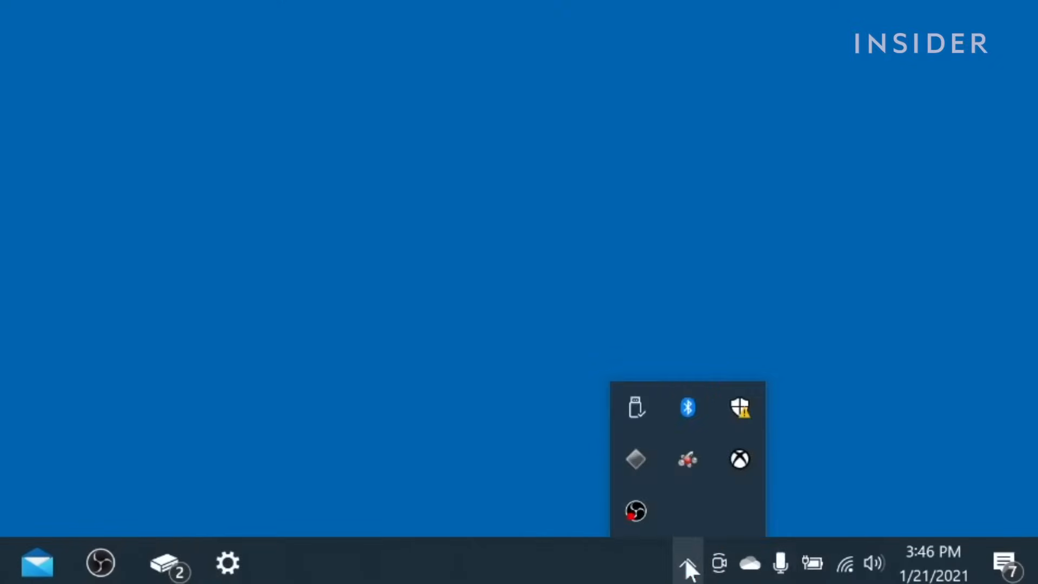
{"action": "mouse_move", "coordinate": [687, 407]}
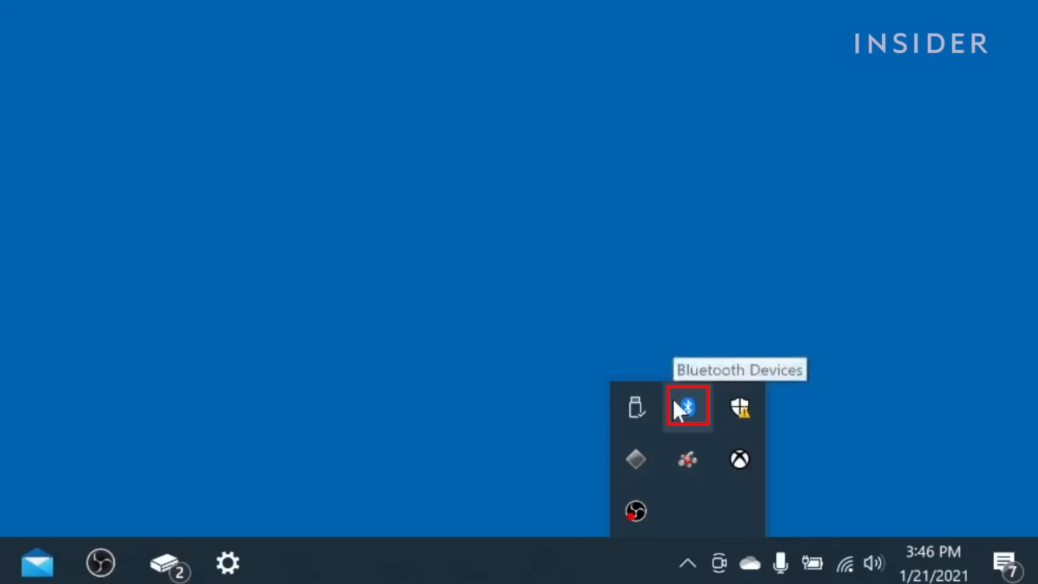
{"action": "right_click", "coordinate": [687, 406]}
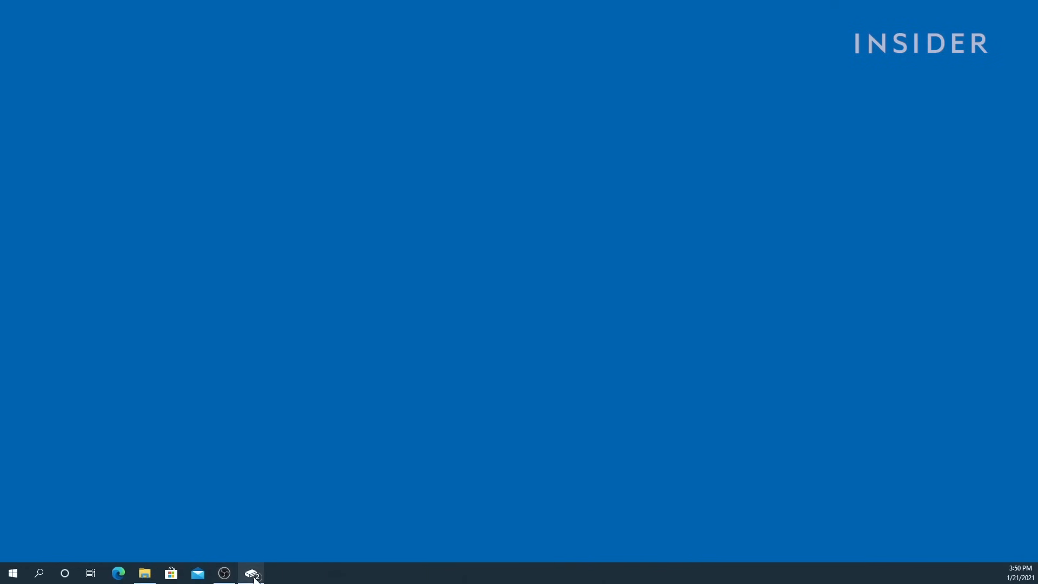
Launch Xbox Console Companion and start streaming from the Xbox One on the Connection page
{"action": "left_click", "coordinate": [252, 572]}
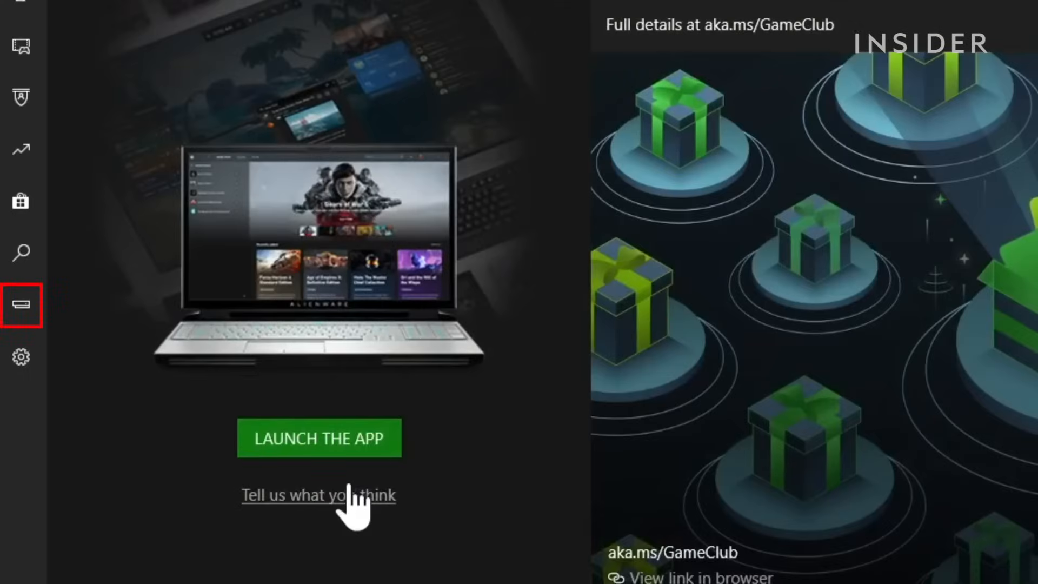
{"action": "mouse_move", "coordinate": [22, 306]}
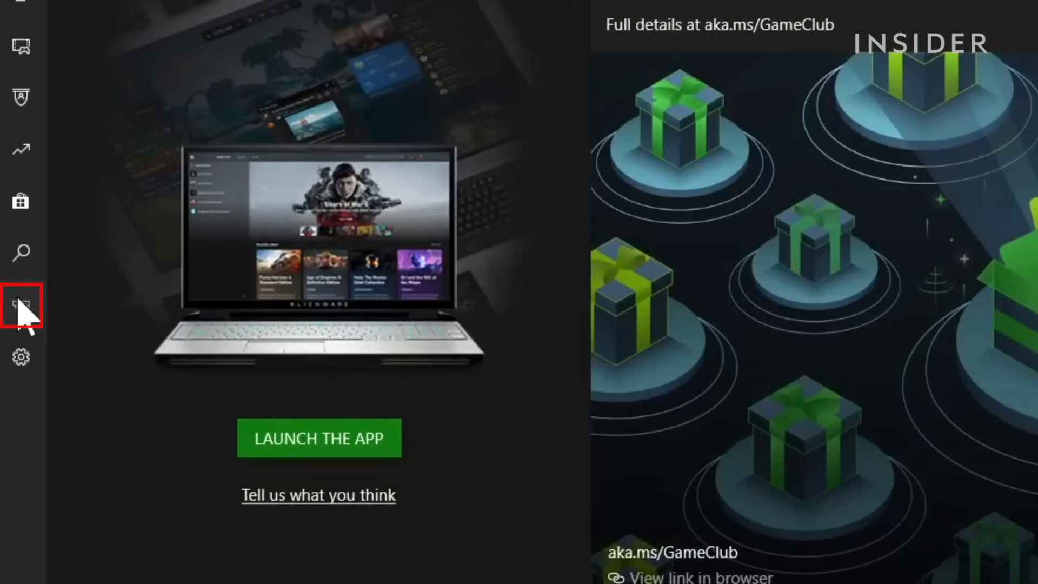
{"action": "left_click", "coordinate": [20, 306]}
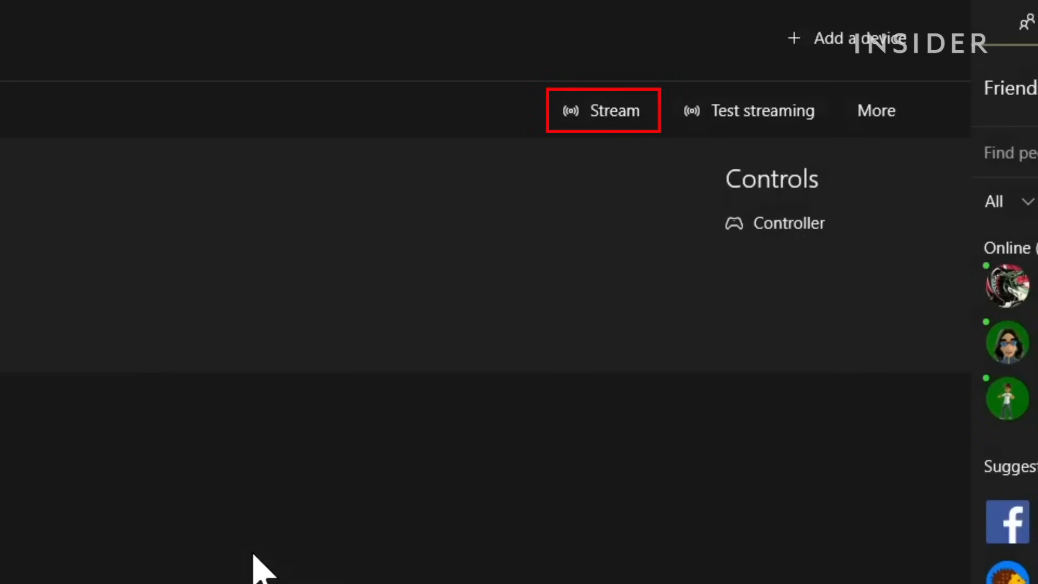
{"action": "left_click", "coordinate": [602, 111]}
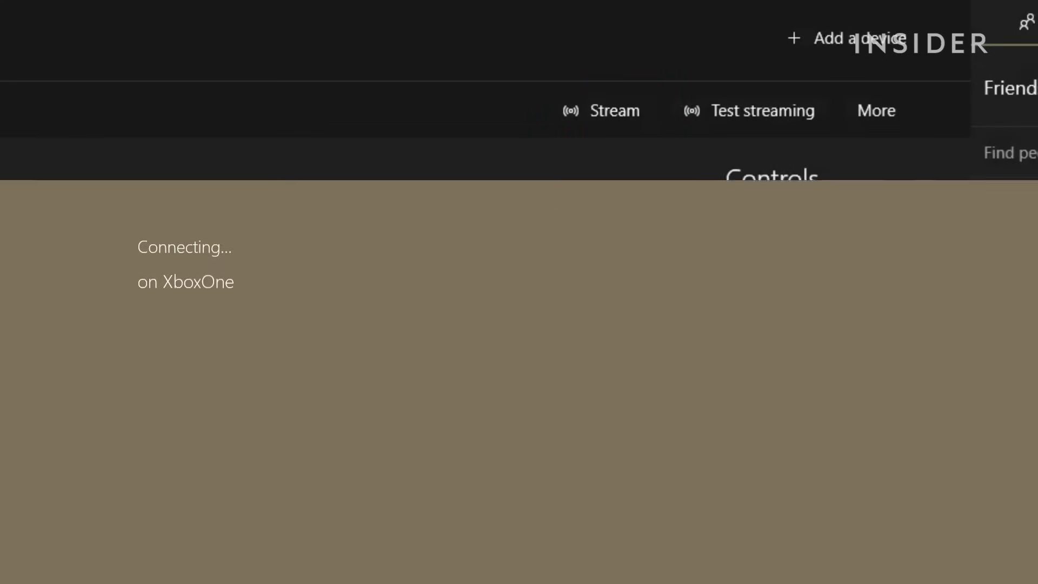